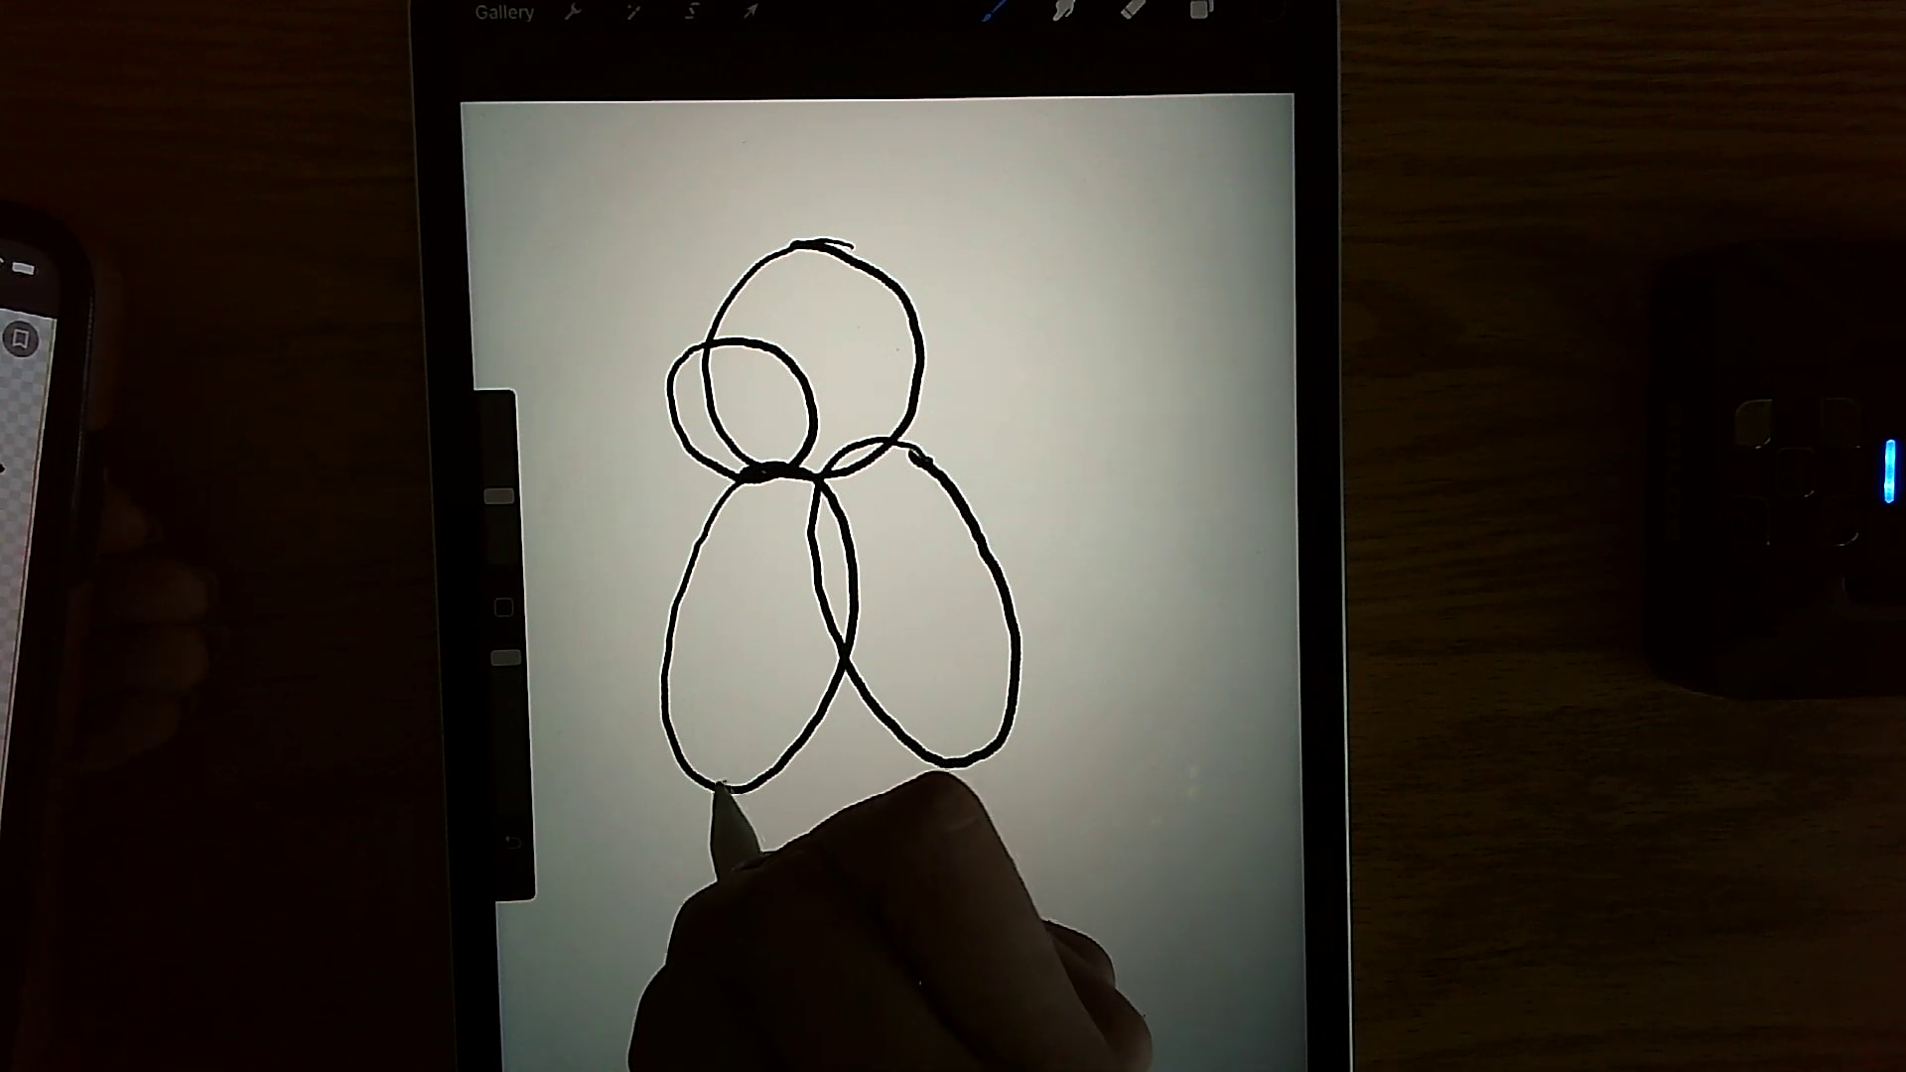
Sketch a small flat foot oval under the left tall oval
drag(716, 778, 681, 826)
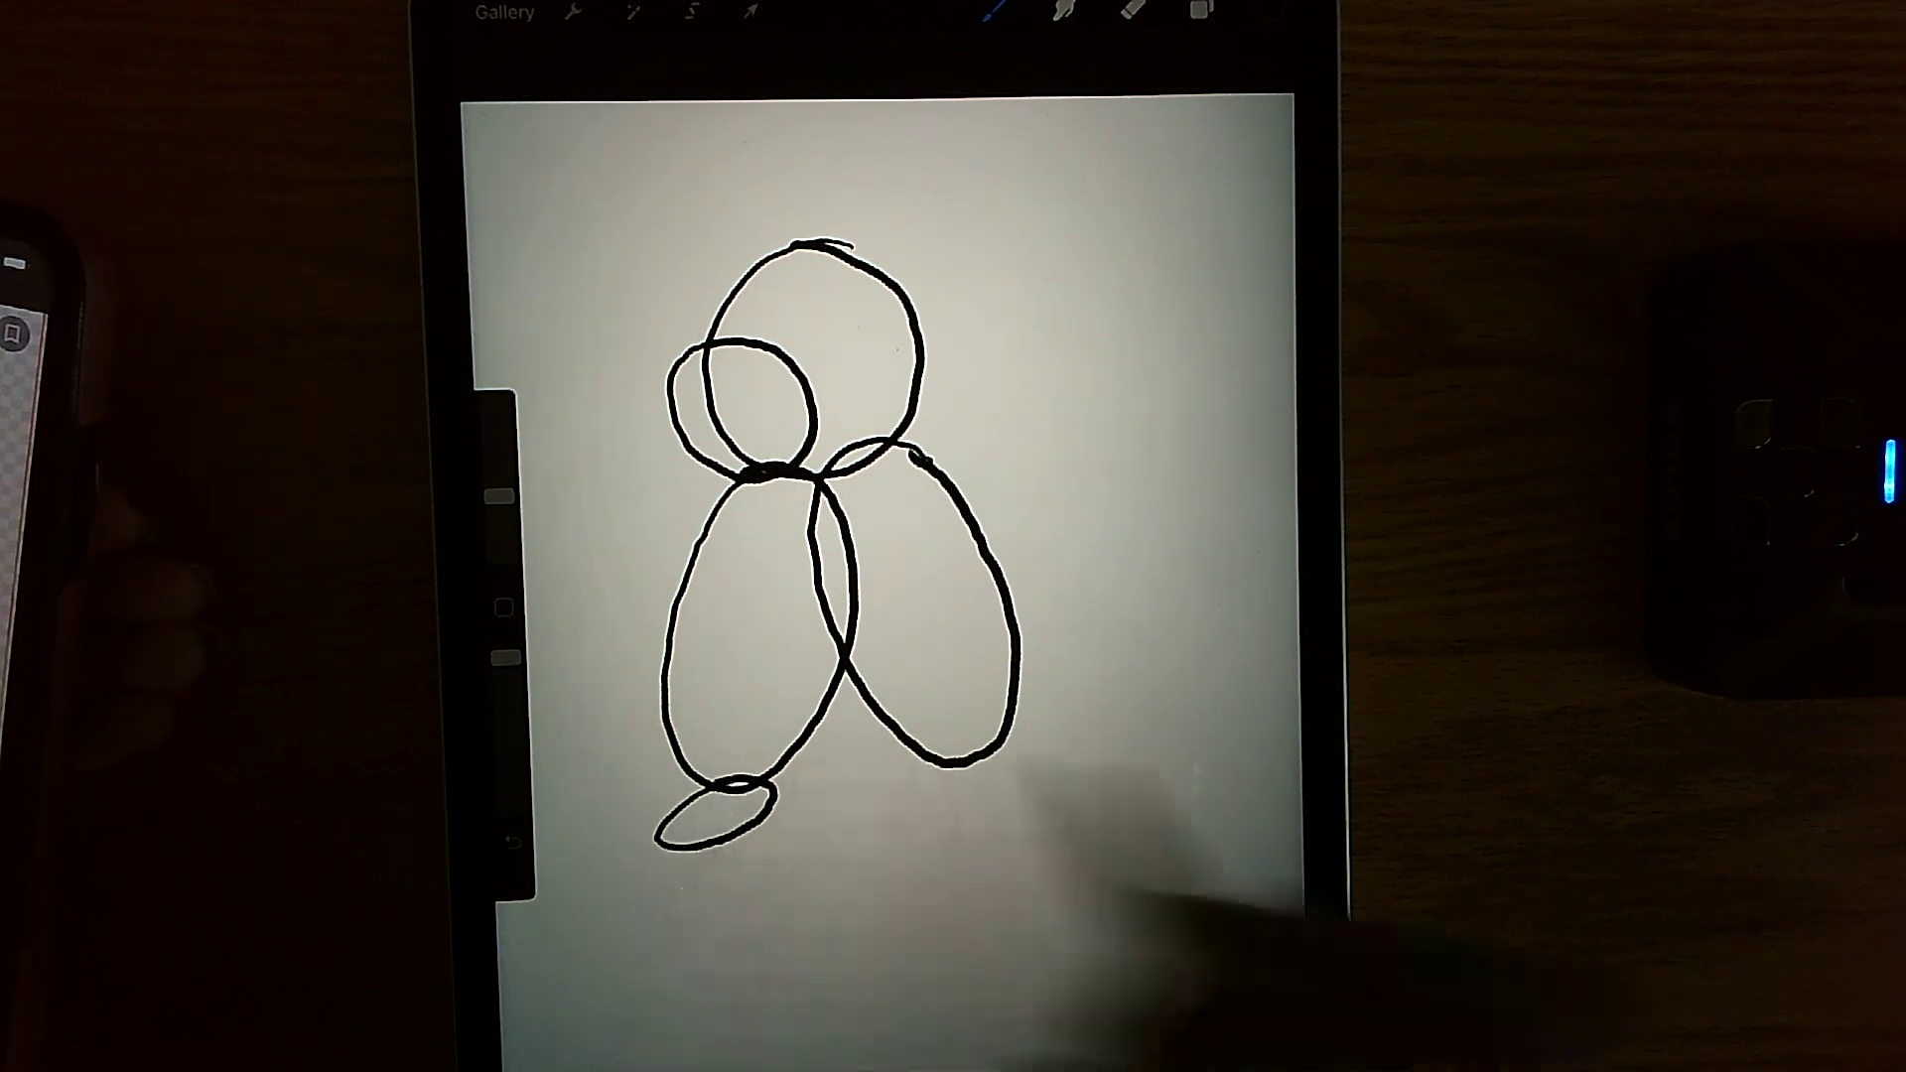